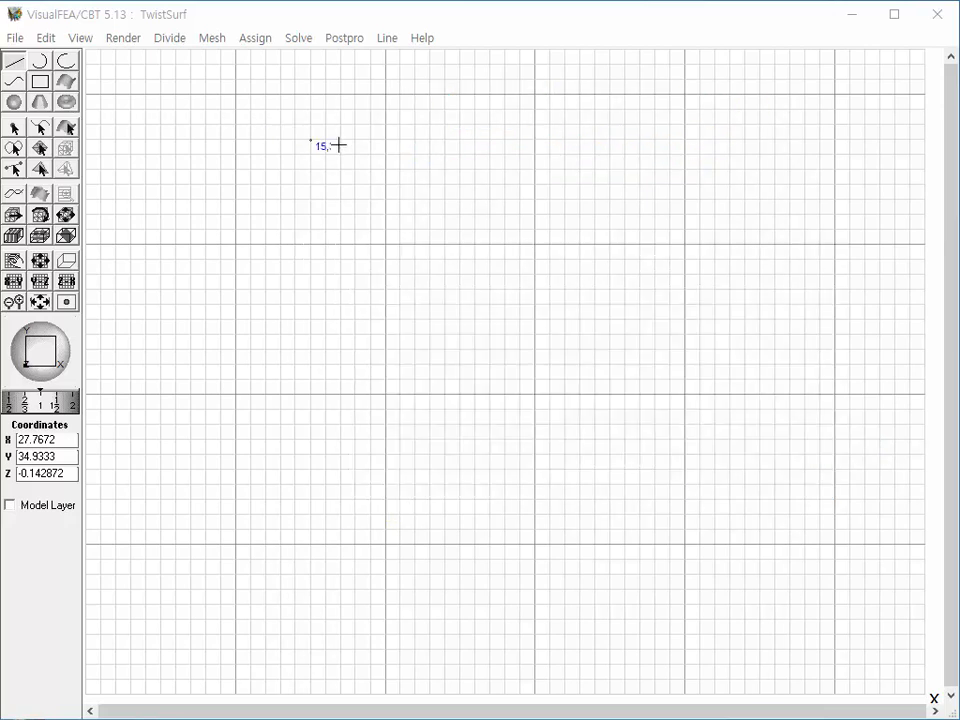
mouse_move(412, 201)
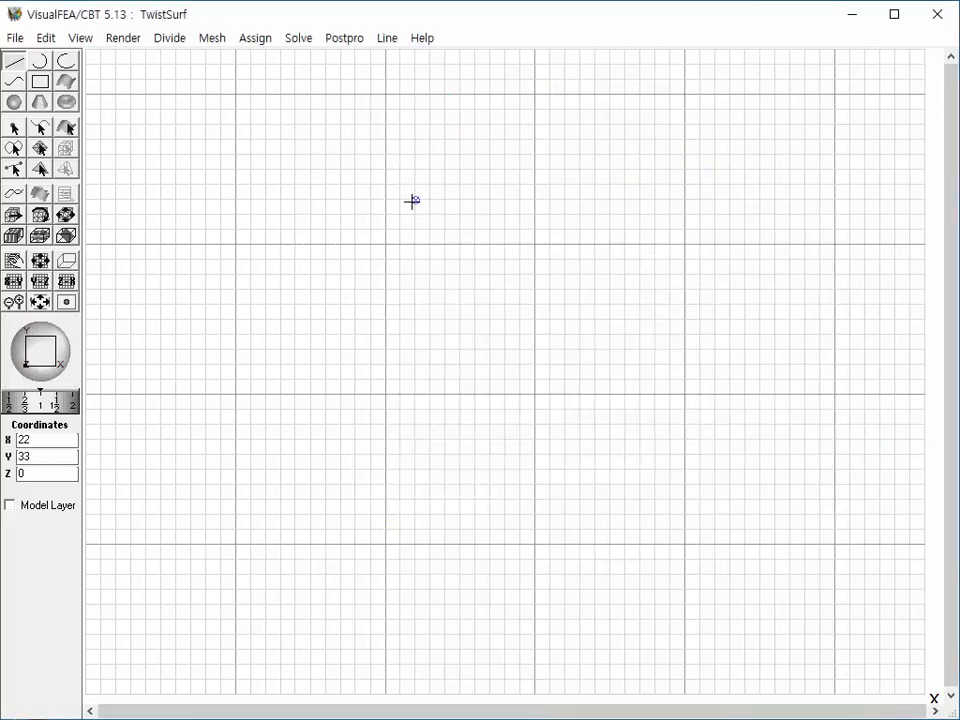
Draw a horizontal line from (22,33) to (30,33), divided into equal segments.
drag(413, 201, 528, 195)
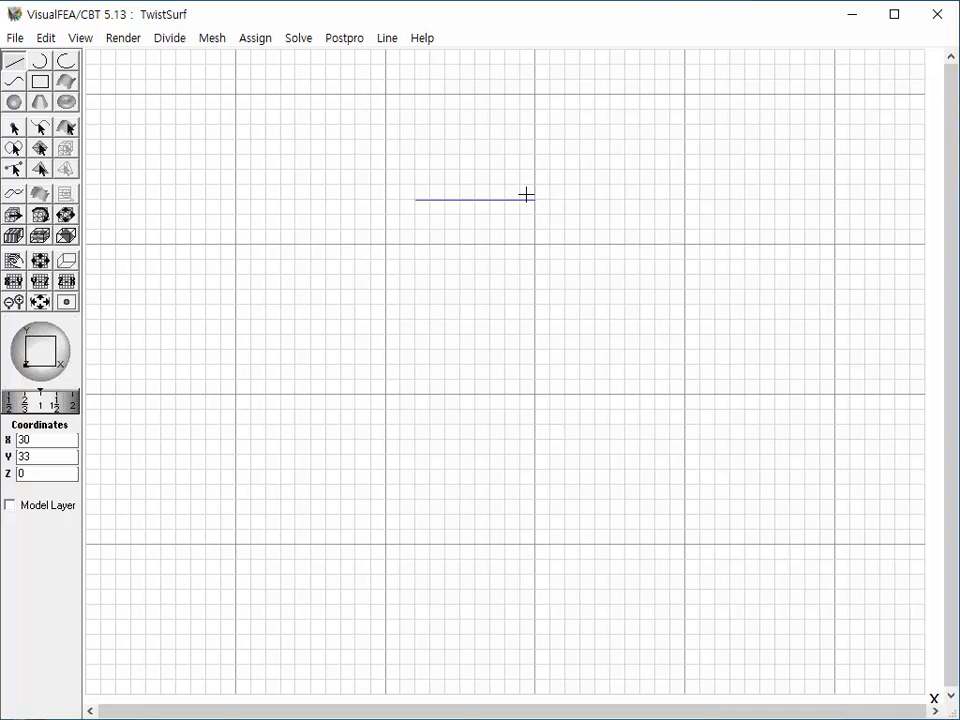
click(169, 38)
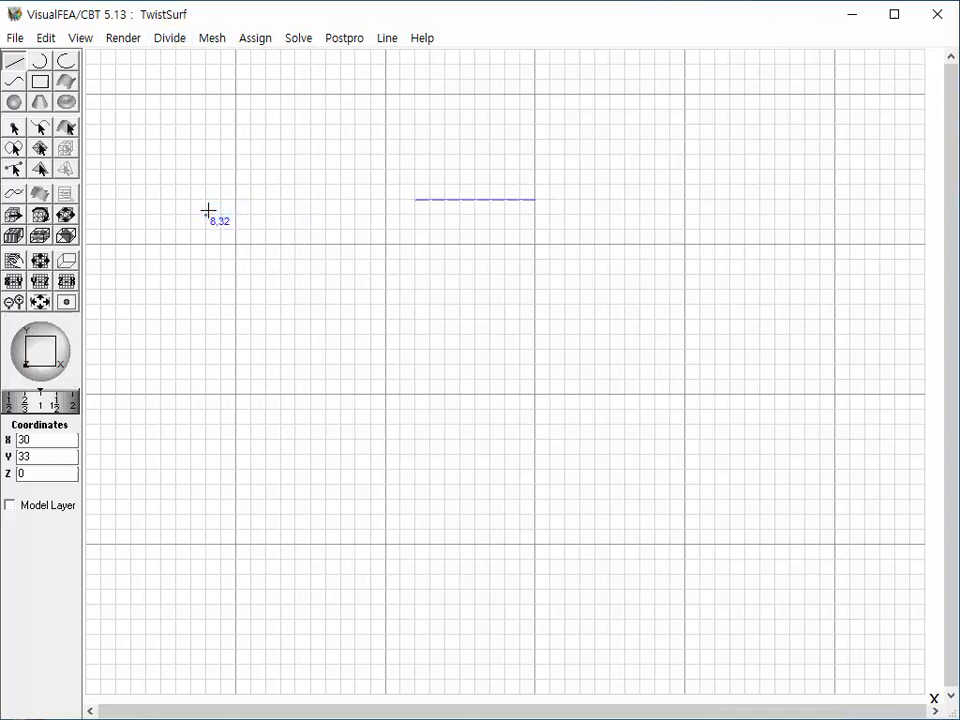
click(211, 38)
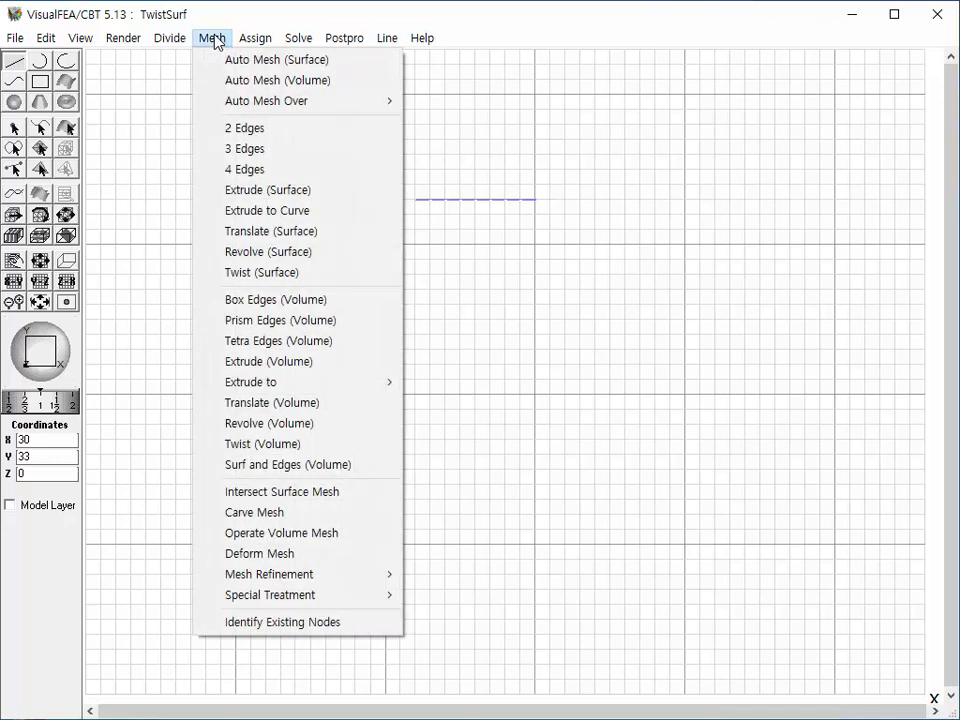
Configure Twist (Surface) with Quad 4 elements, height 30, angle 180, 40 divisions.
click(261, 272)
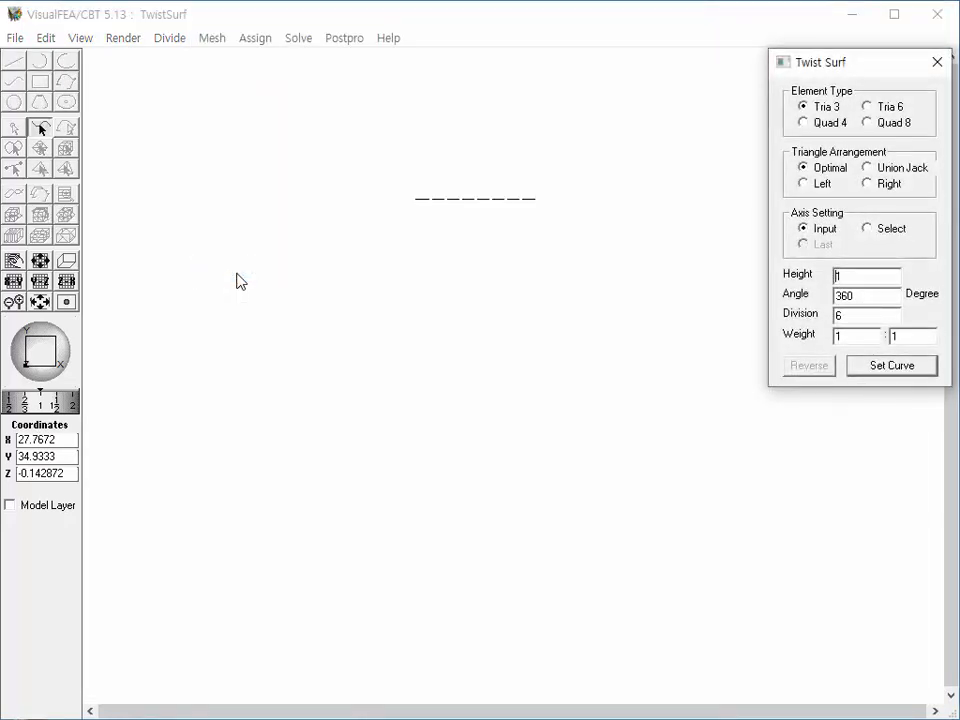
click(804, 122)
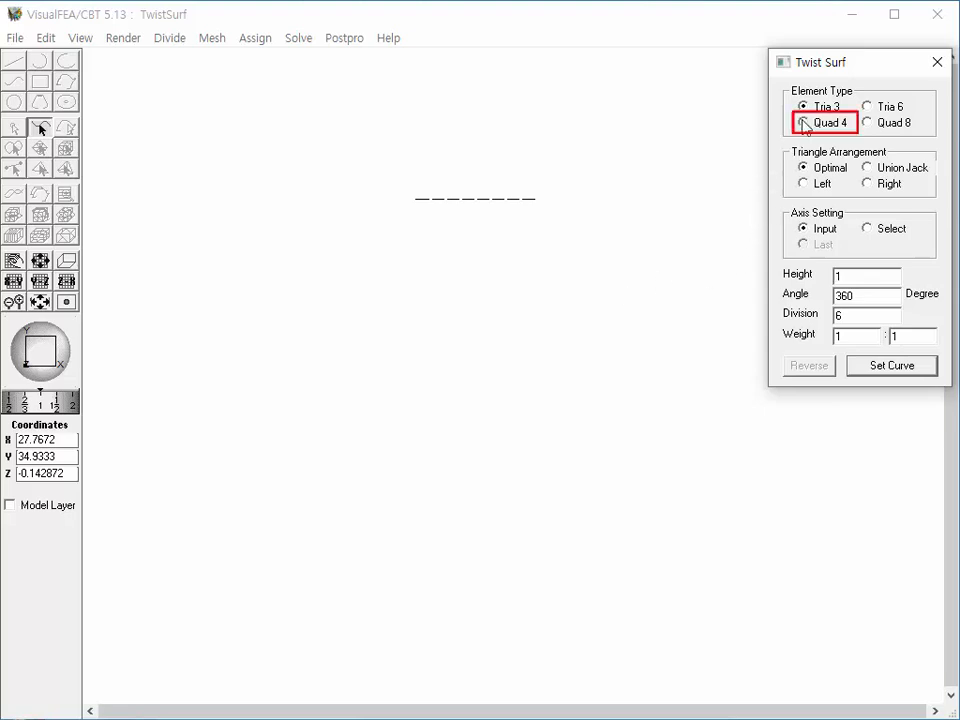
click(804, 122)
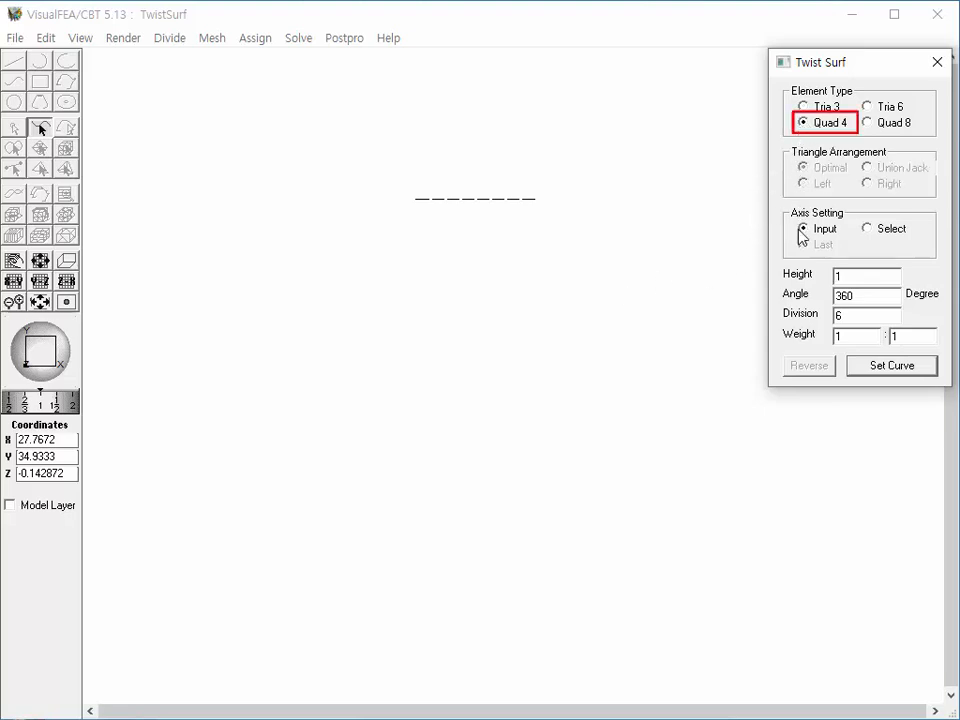
click(866, 275)
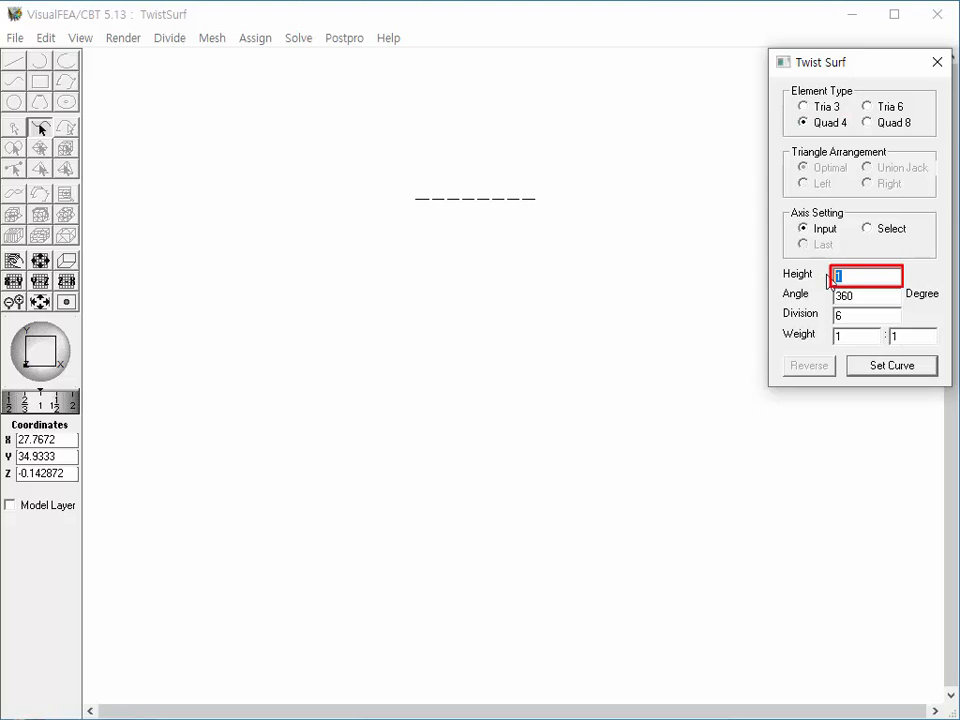
text(30)
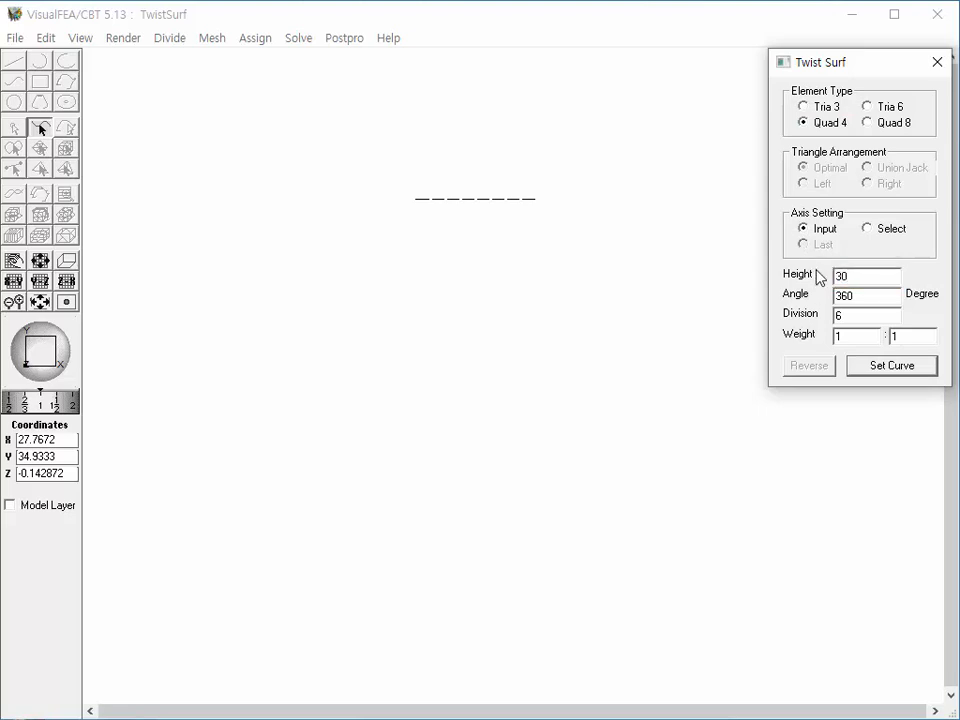
triple_click(866, 294)
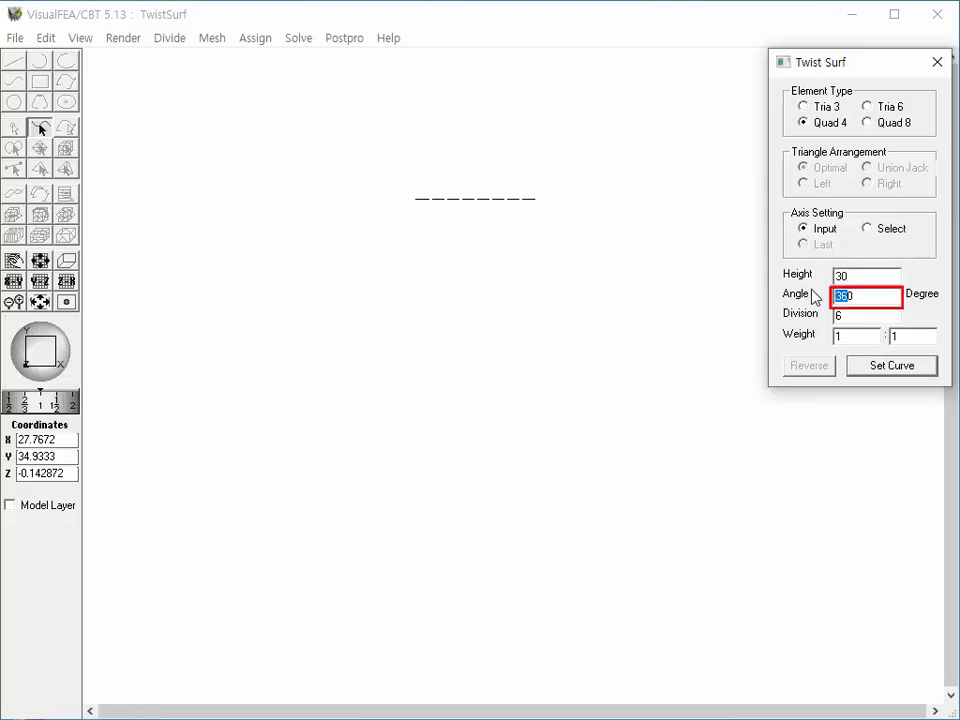
click(865, 316)
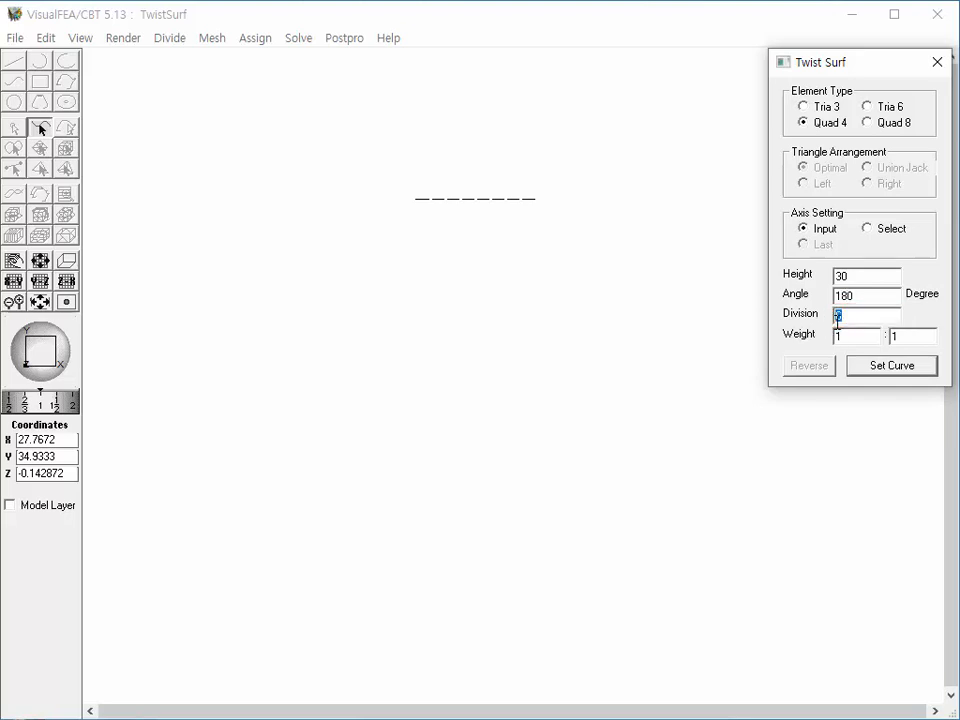
text(40)
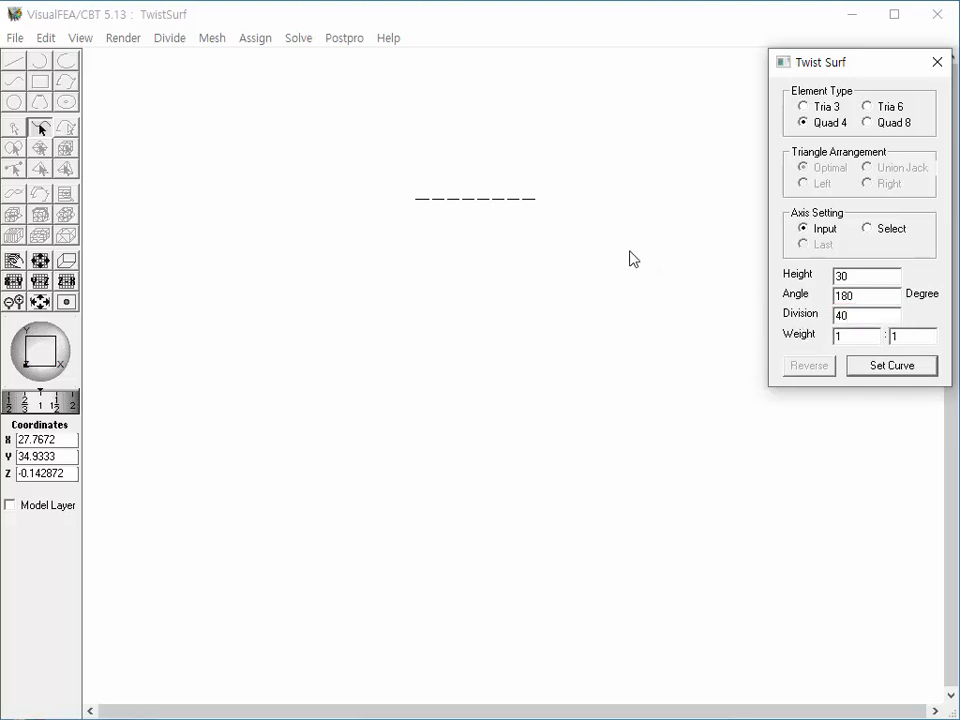
click(890, 365)
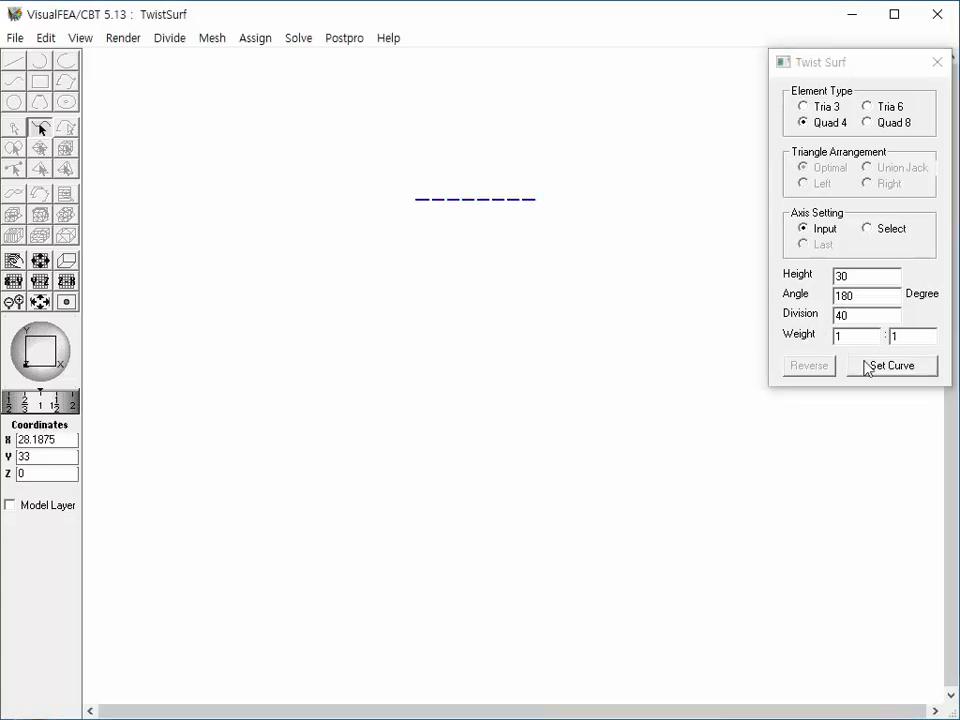
Set the line as curve and the vertical axis (20,38)-(20,21), generating the 180° twist.
click(890, 365)
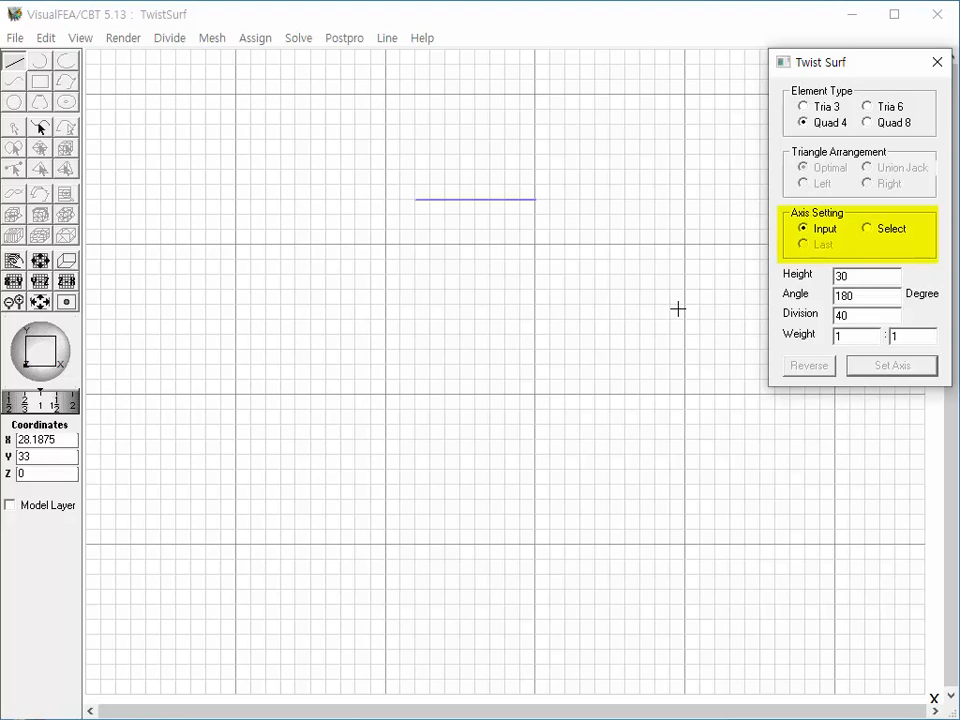
mouse_move(378, 205)
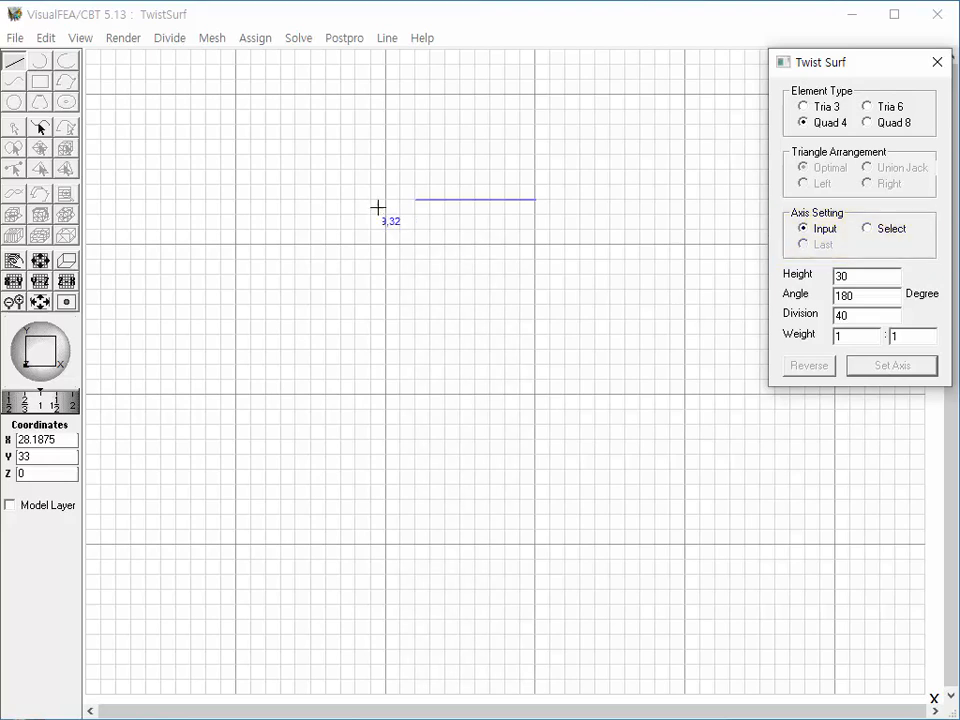
mouse_move(392, 135)
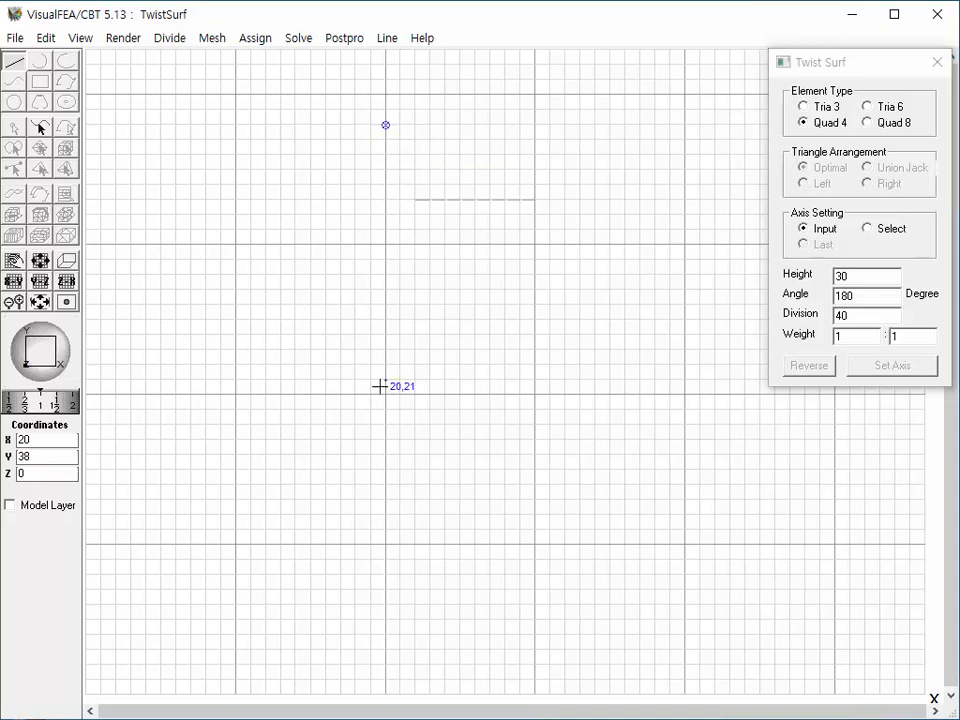
click(890, 365)
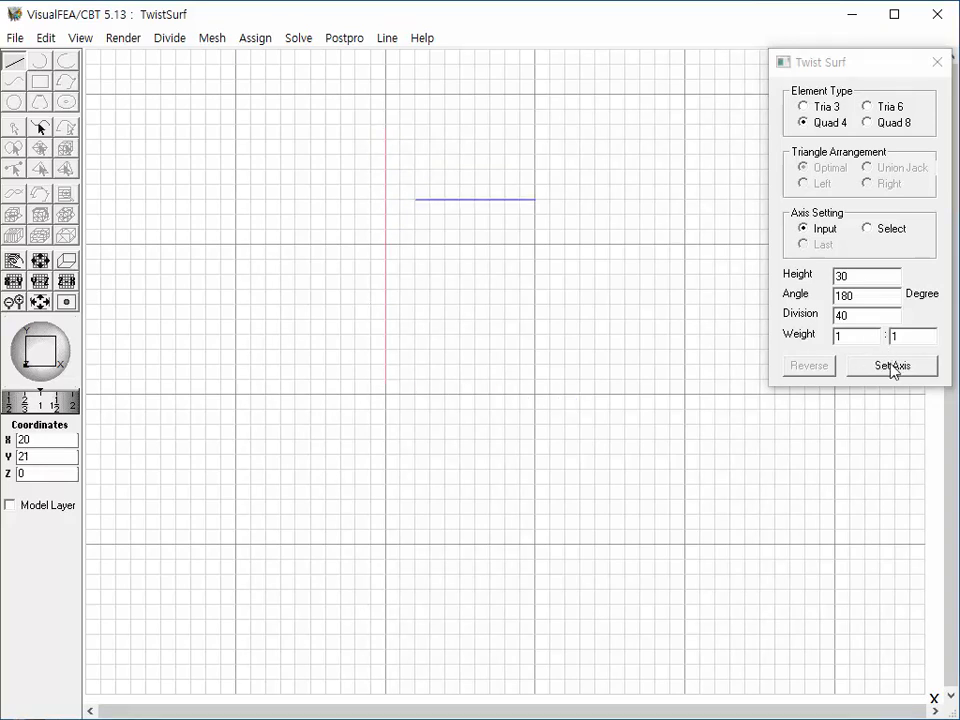
click(889, 365)
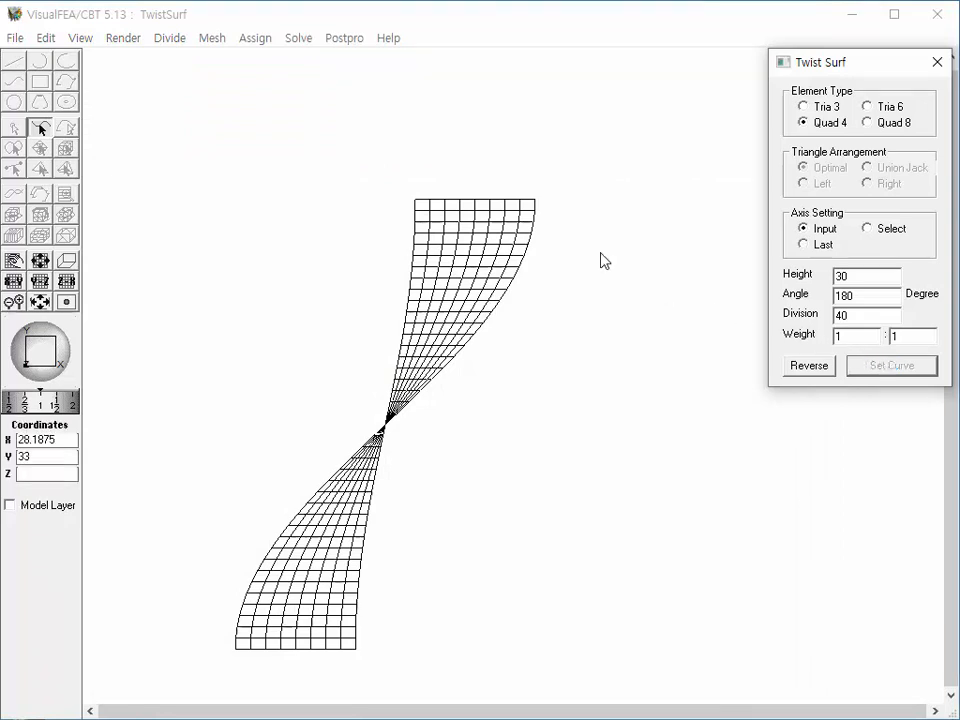
Switch to the preset Top view of the model.
click(79, 38)
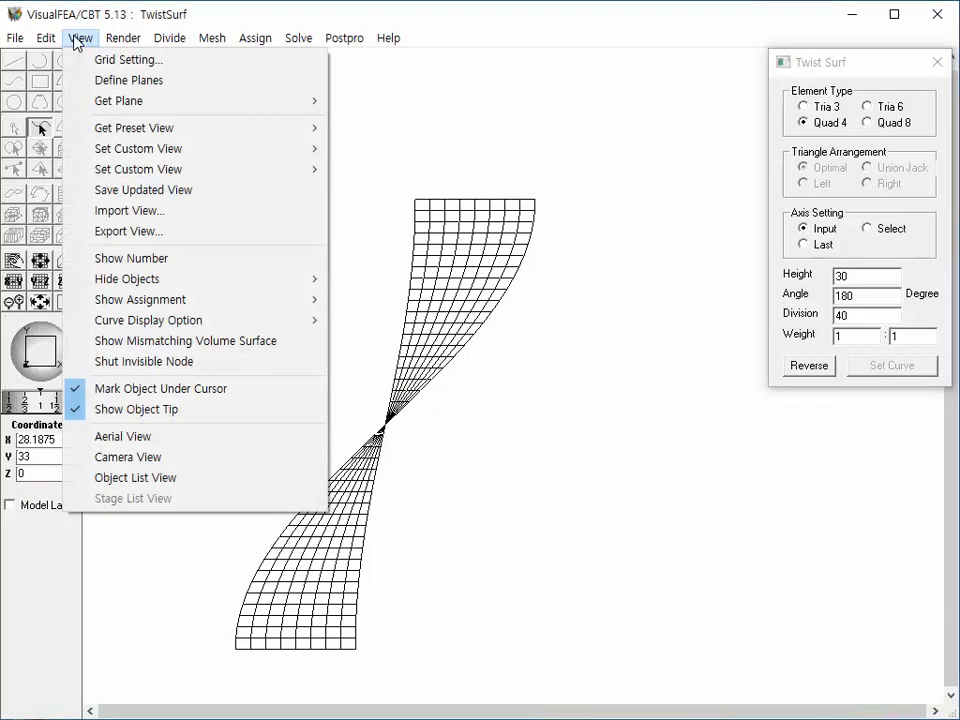
mouse_move(134, 127)
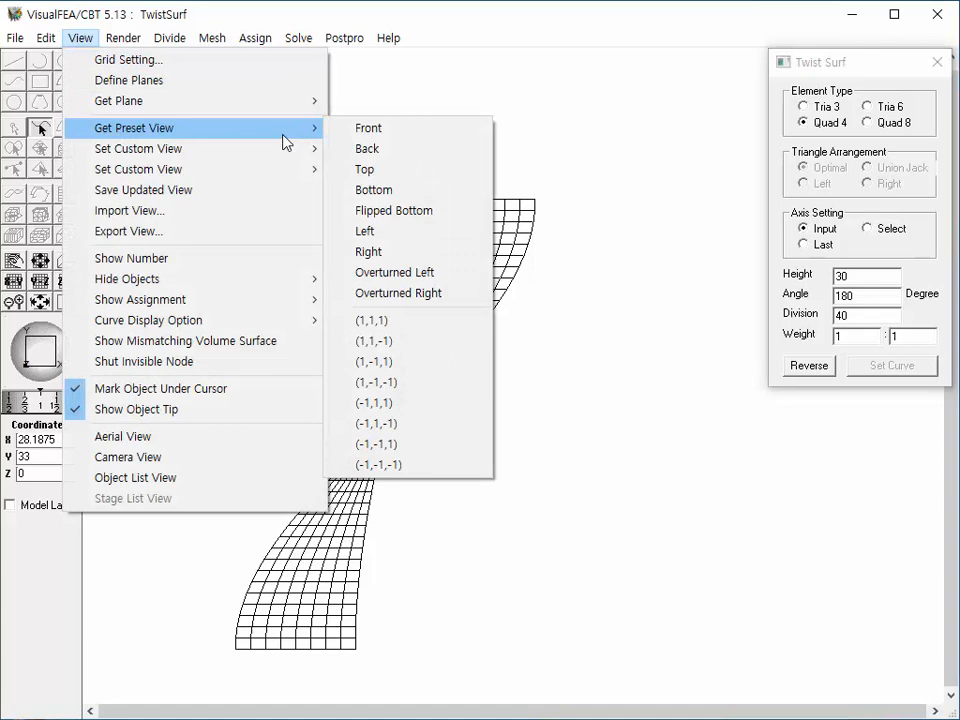
mouse_move(365, 169)
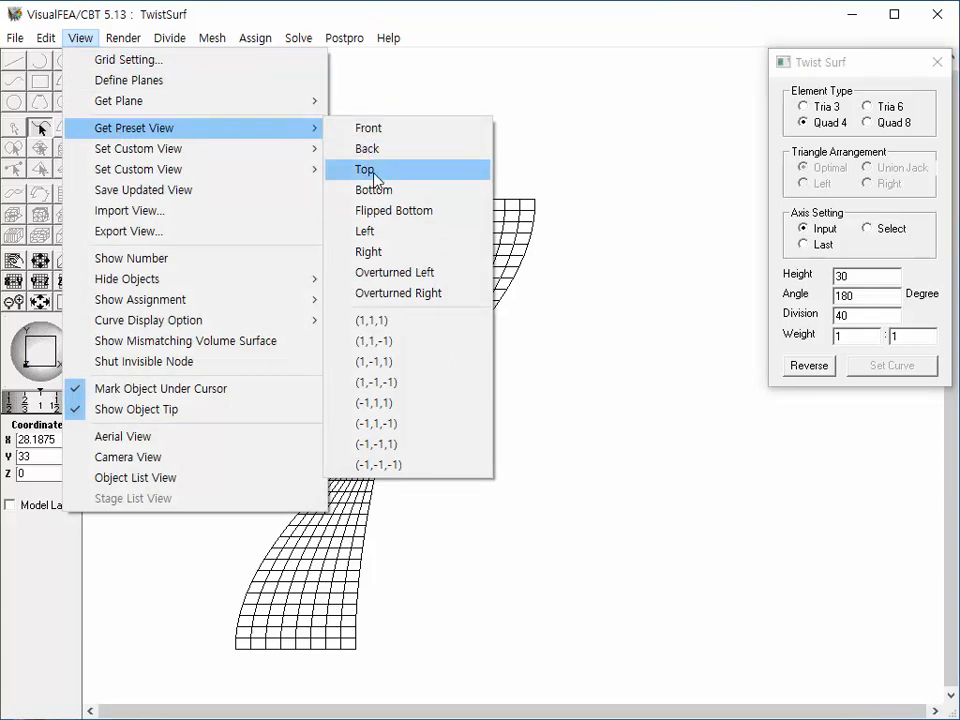
click(364, 169)
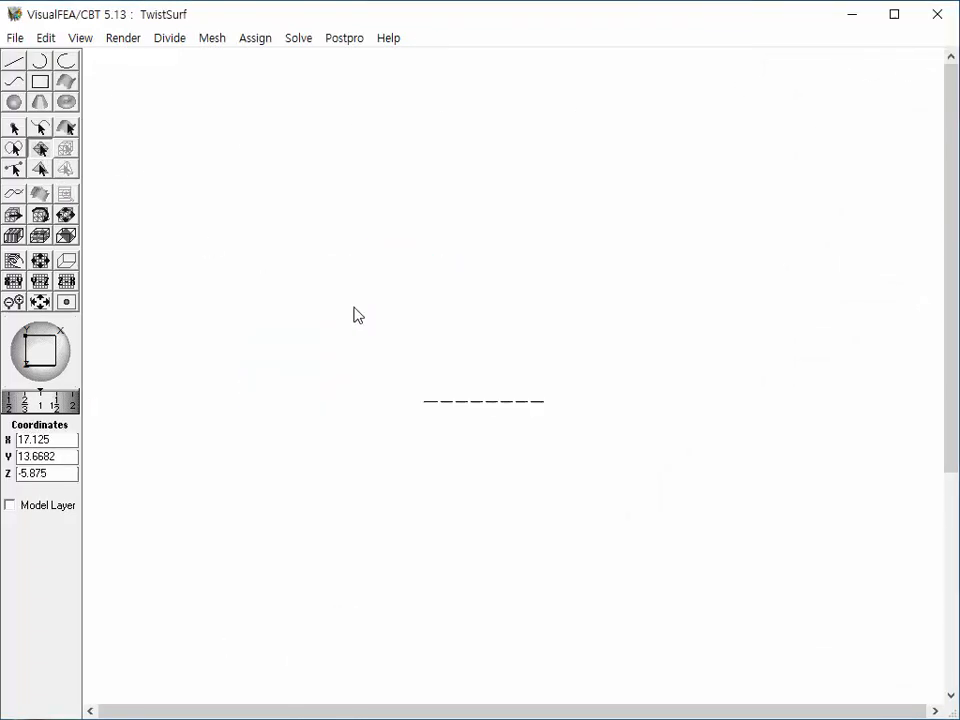
Twist the straight line 720° about the last axis, setting the line as curve.
click(211, 38)
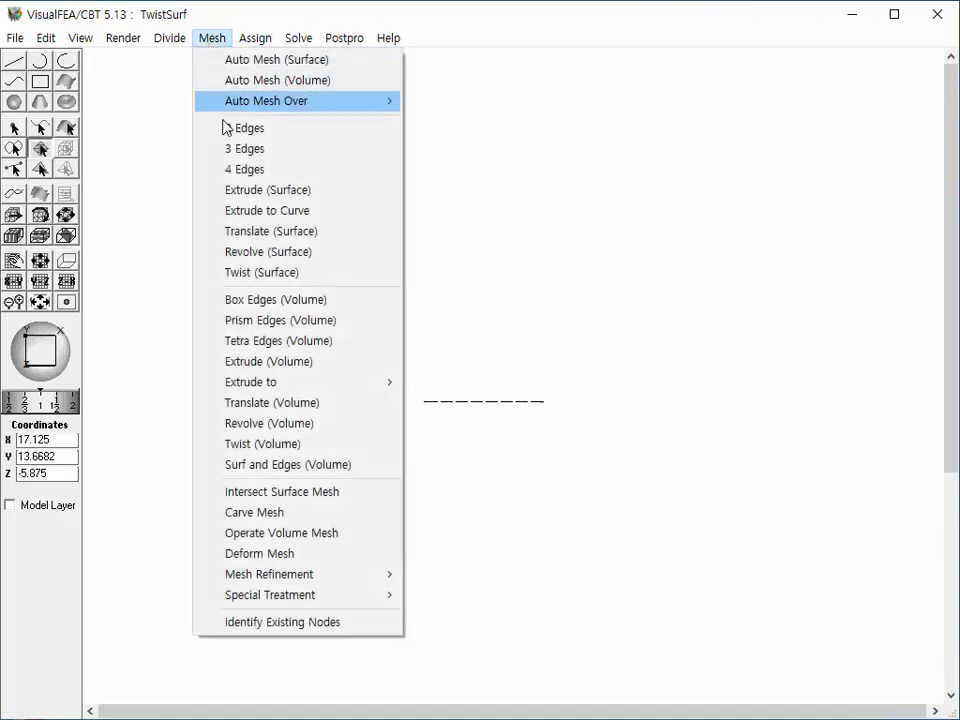
click(262, 272)
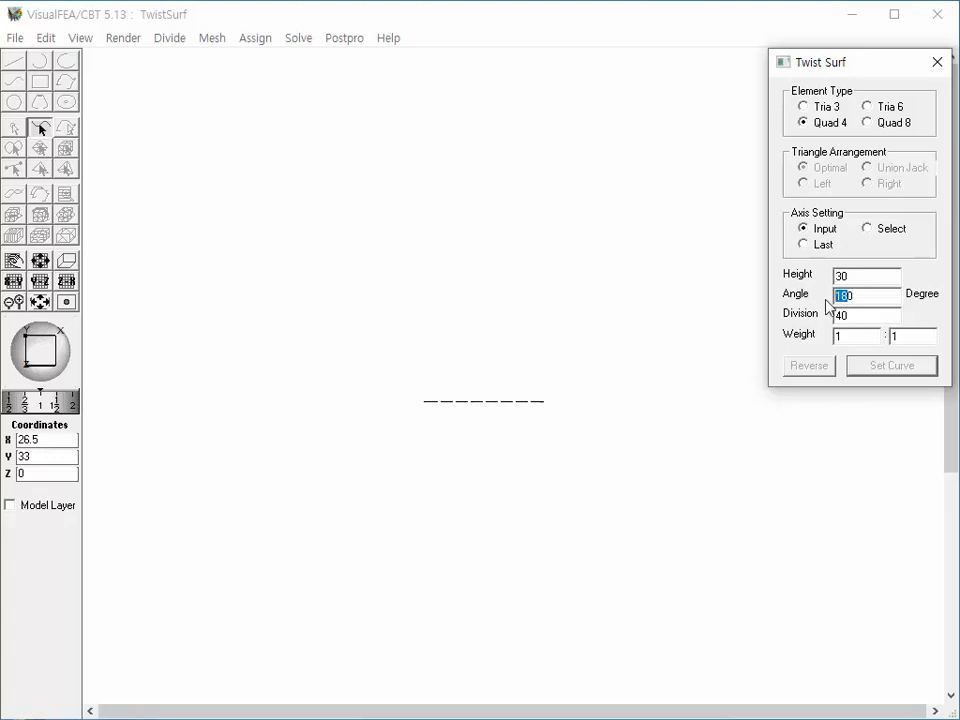
text(720)
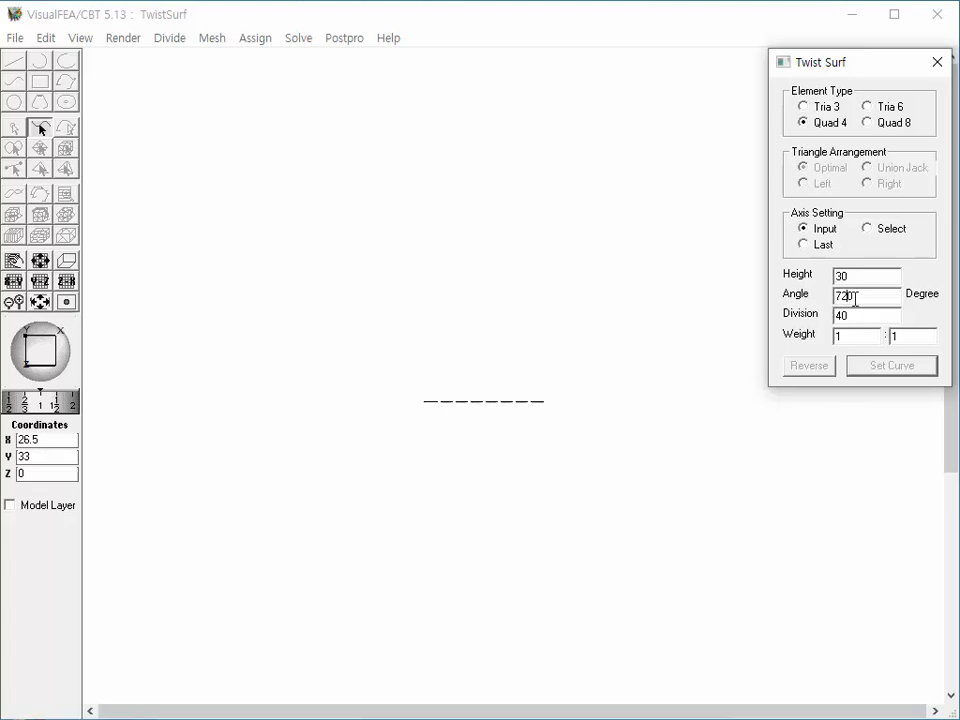
click(804, 244)
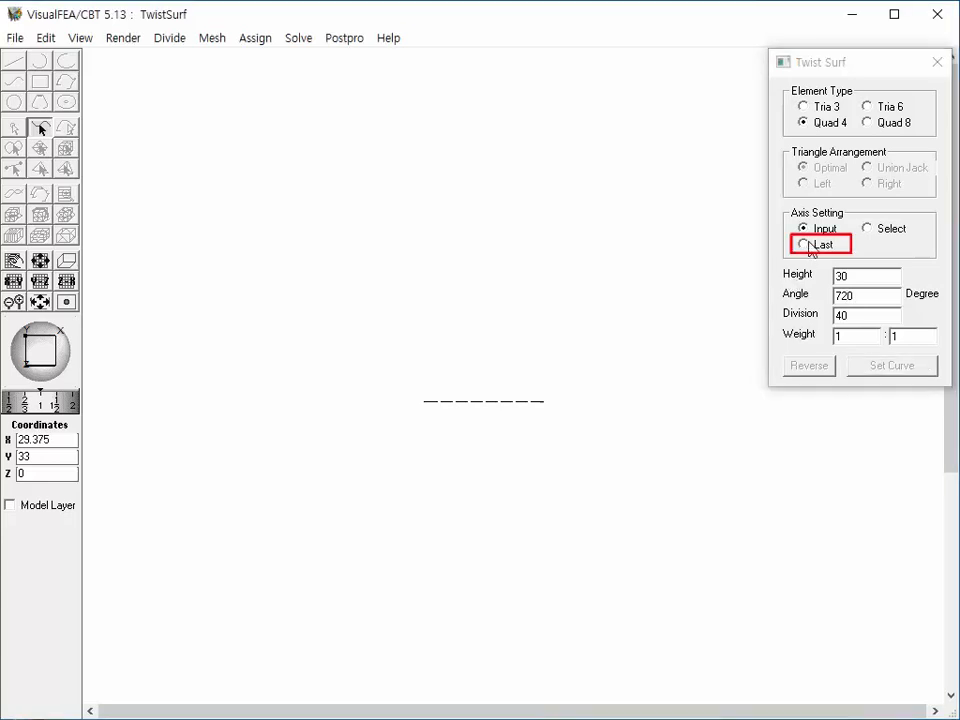
click(803, 245)
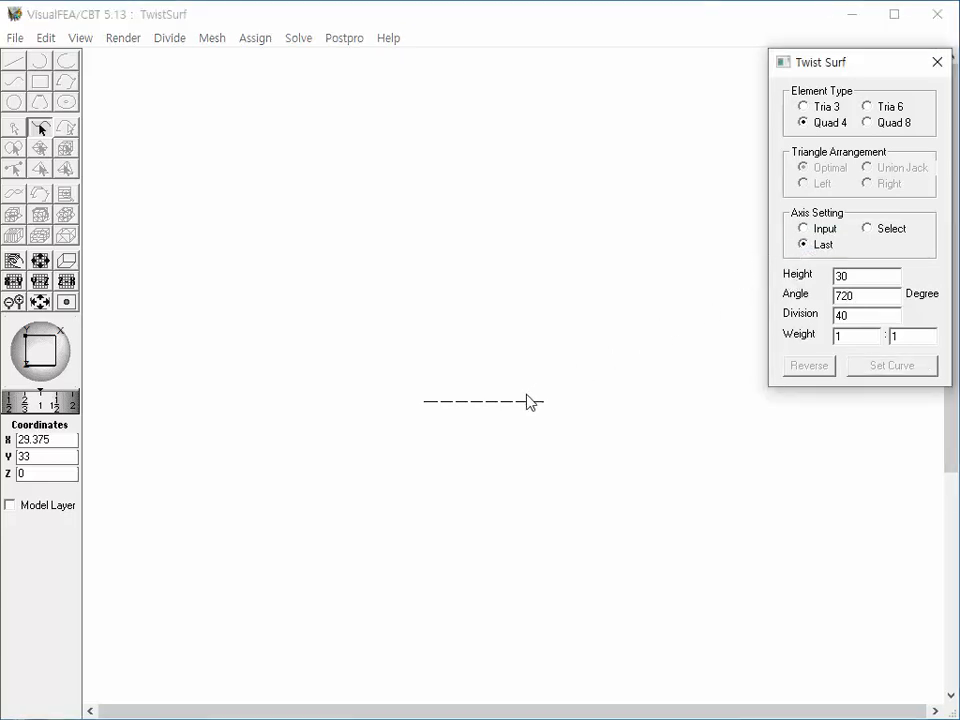
click(890, 365)
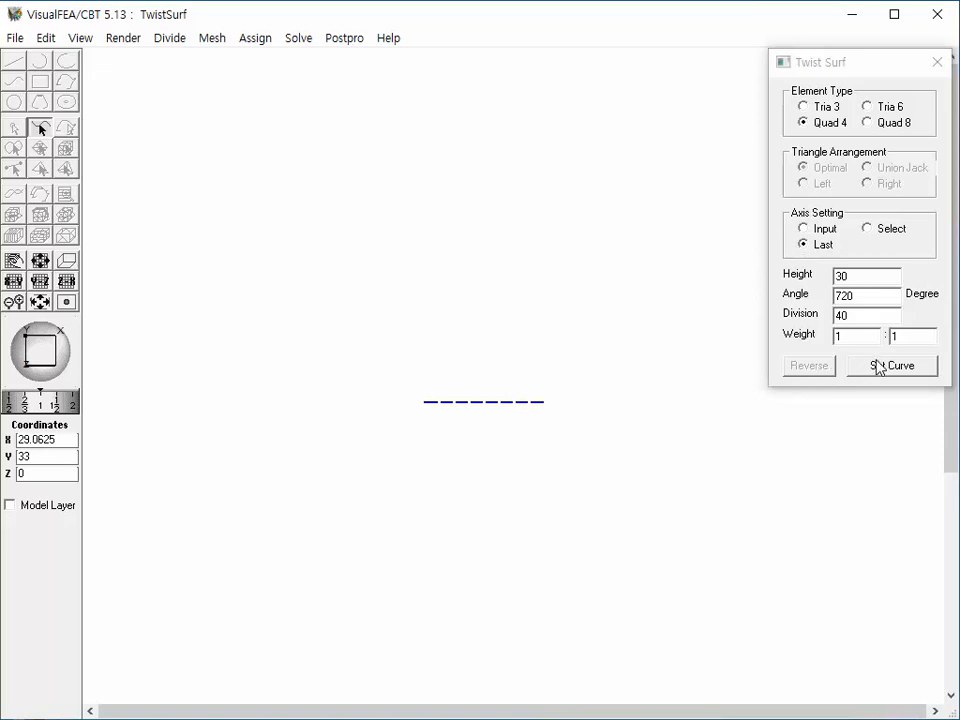
click(890, 365)
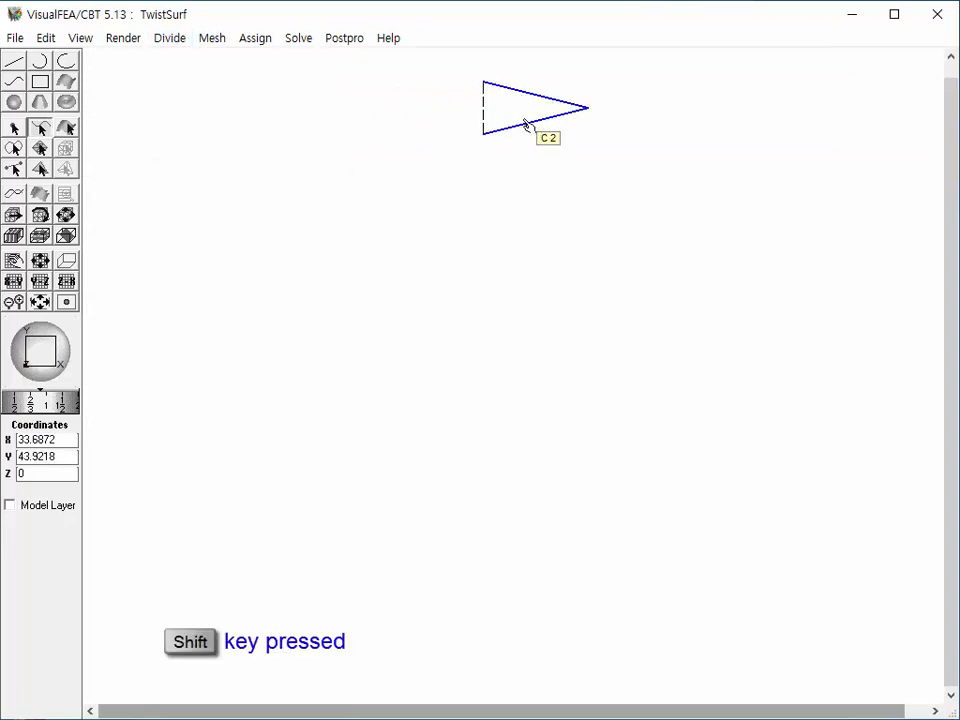
Divide the wedge's two slanted lines into six segments each.
click(169, 38)
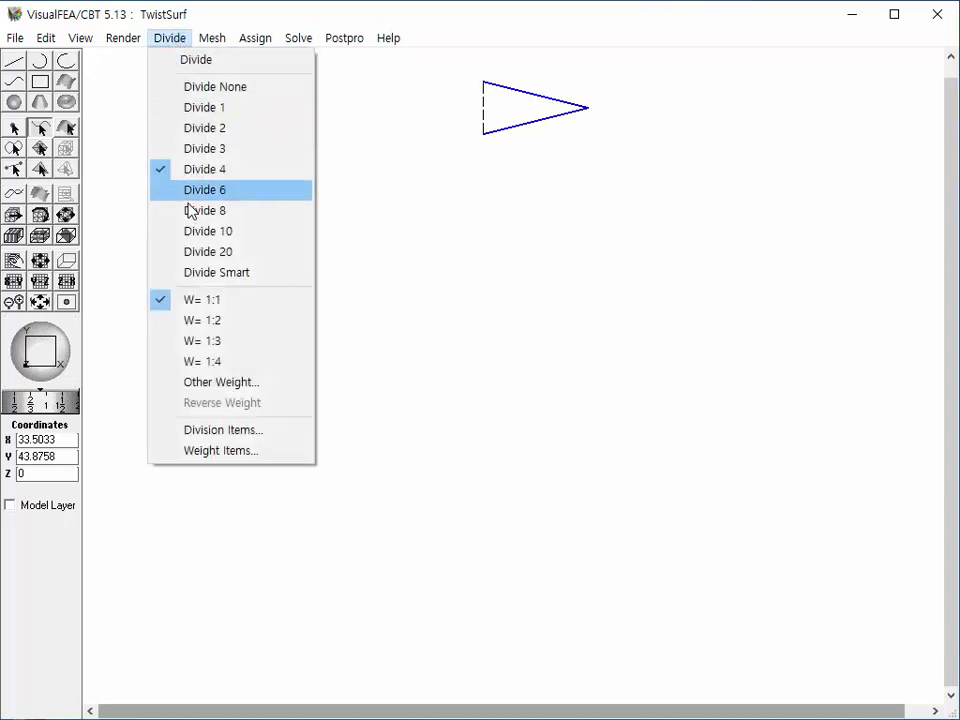
click(205, 189)
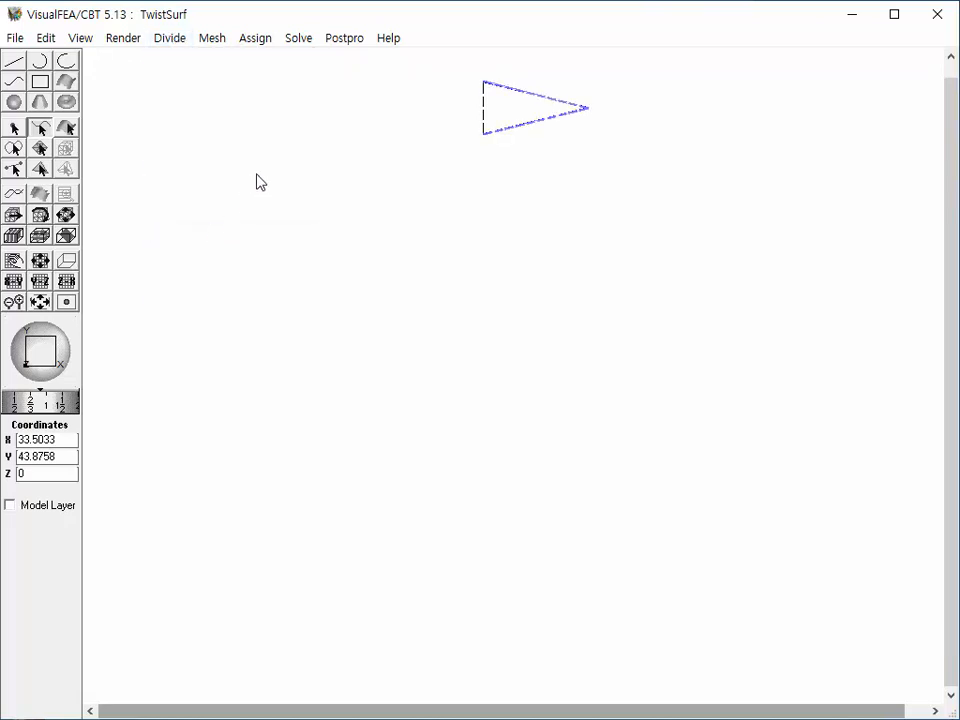
click(211, 38)
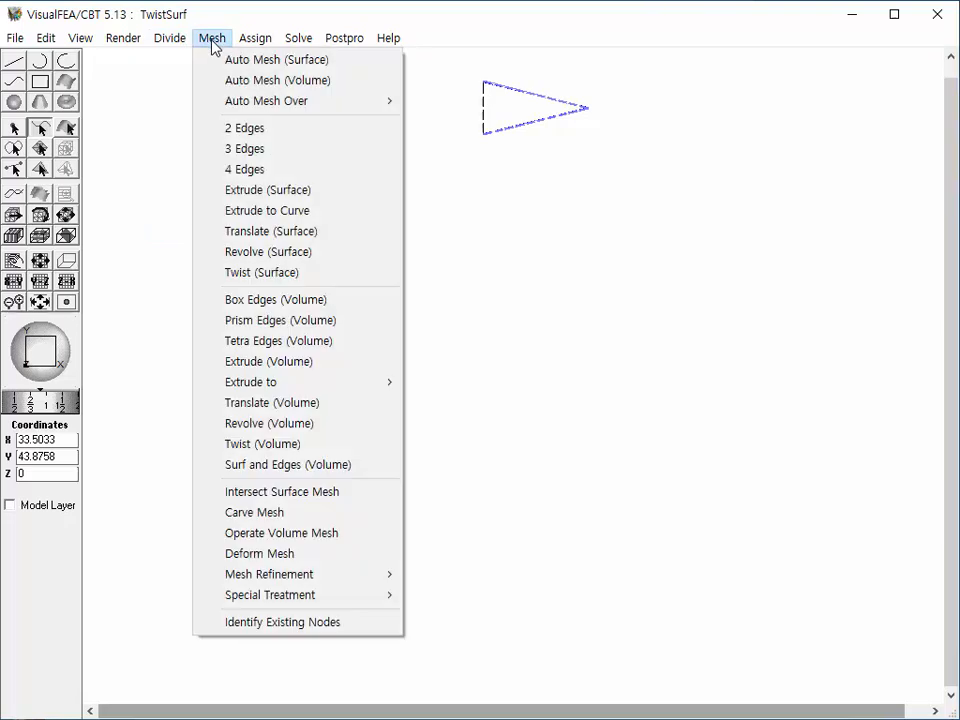
Start a new surface twist: Quad 4, height 40, angle 2160, 160 divisions.
click(261, 272)
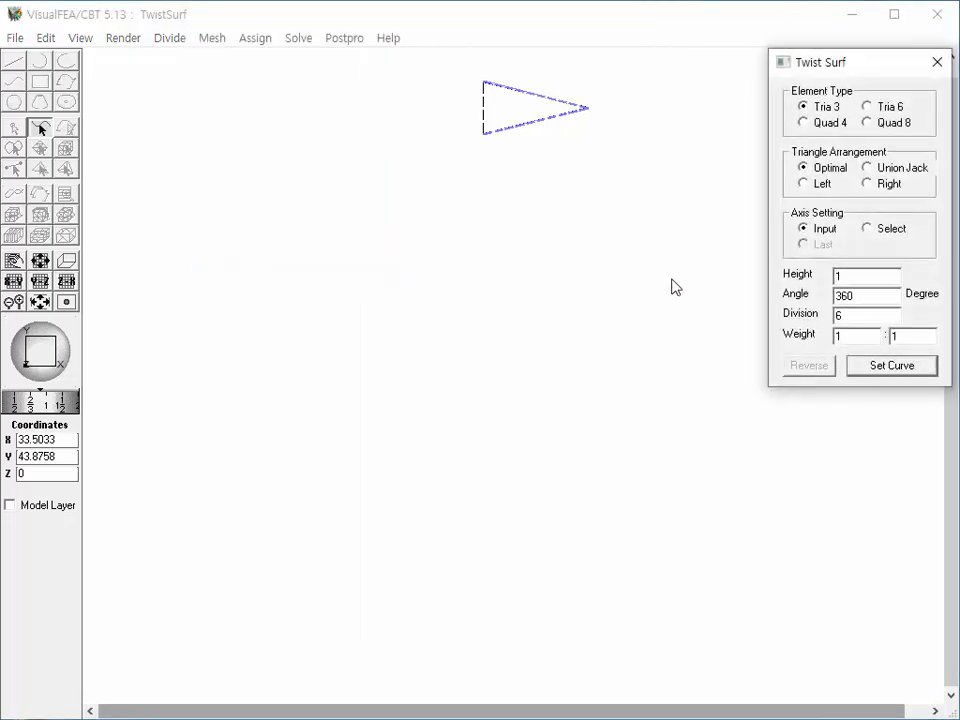
click(804, 122)
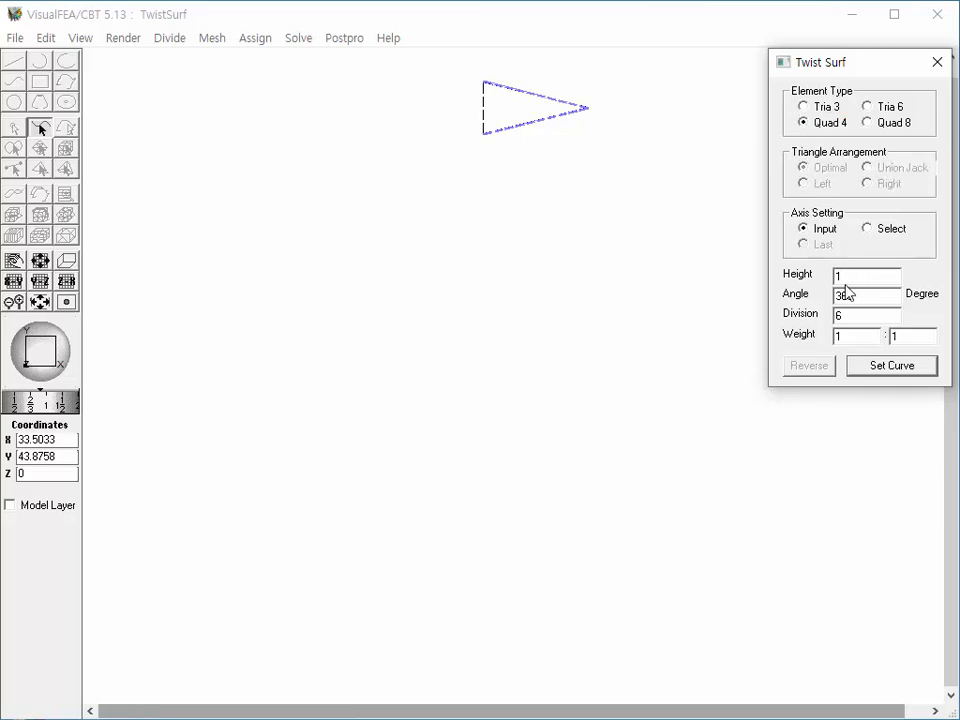
text(40)
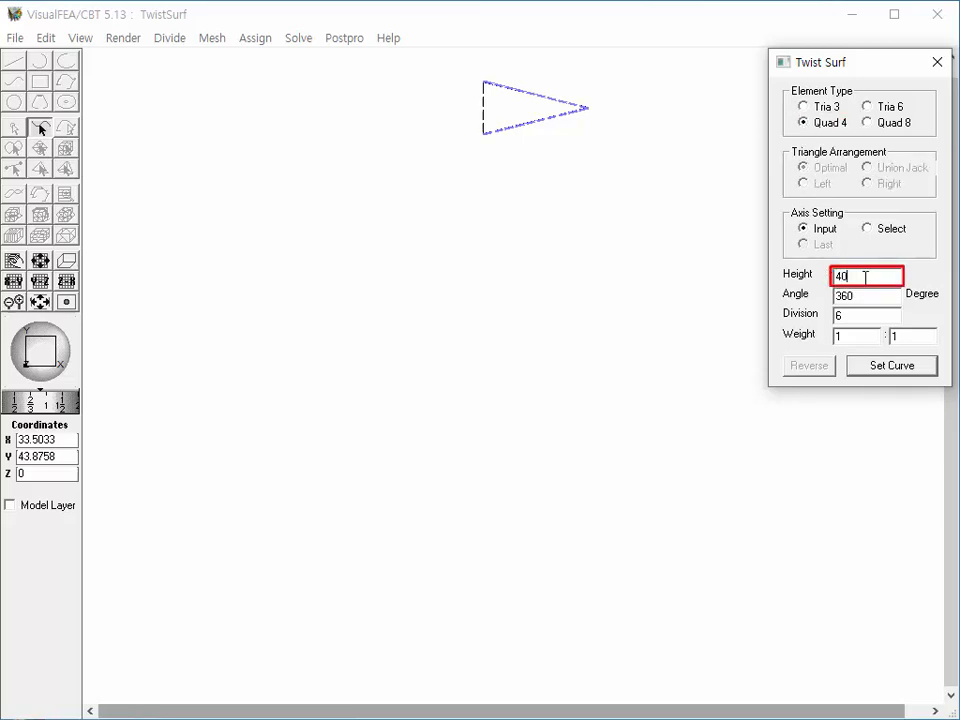
click(866, 294)
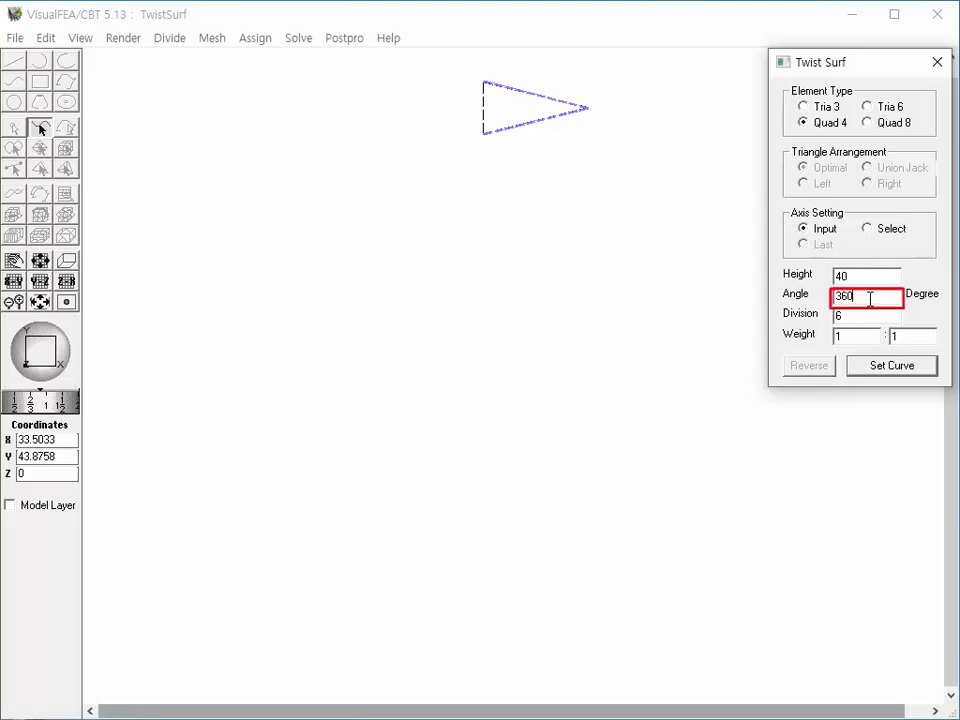
text(216)
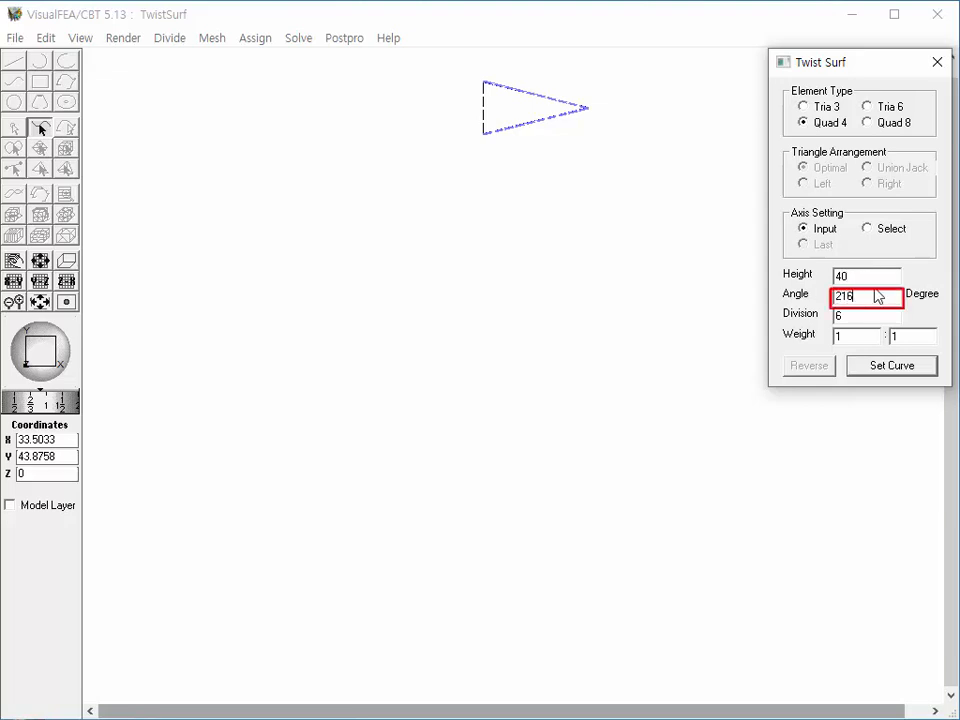
click(867, 314)
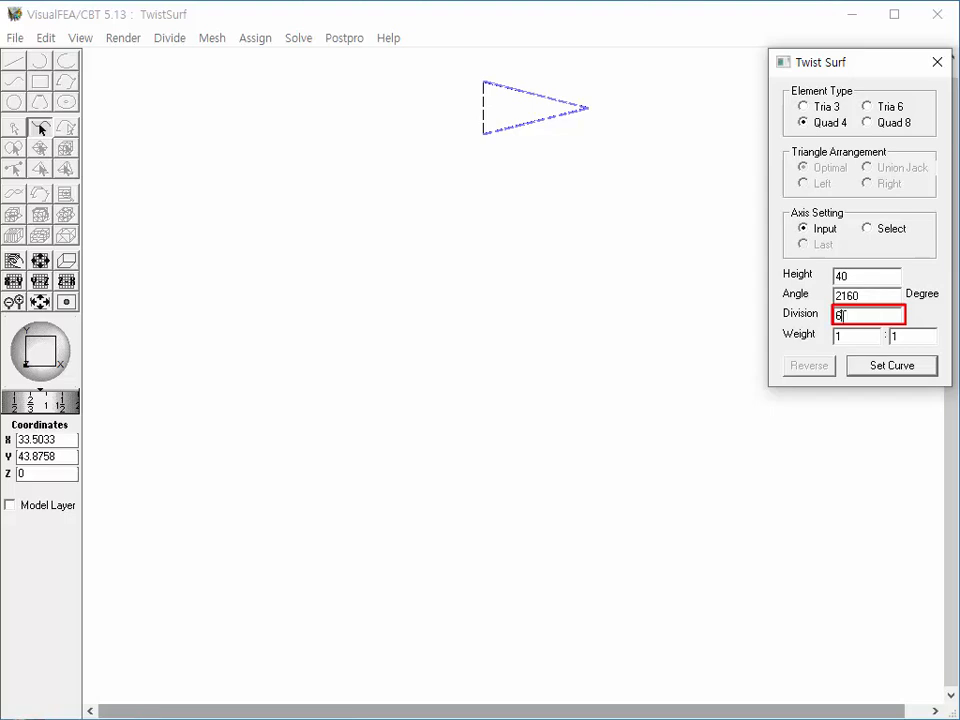
text(160)
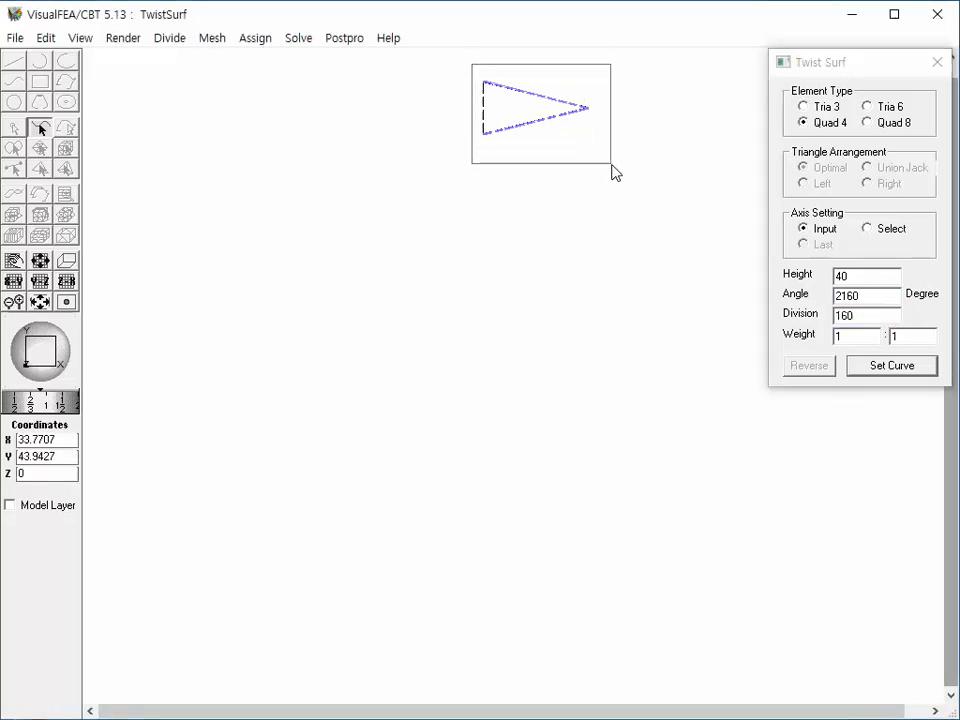
Set the three wedge lines as curve and draw the vertical axis to generate the helix.
click(891, 365)
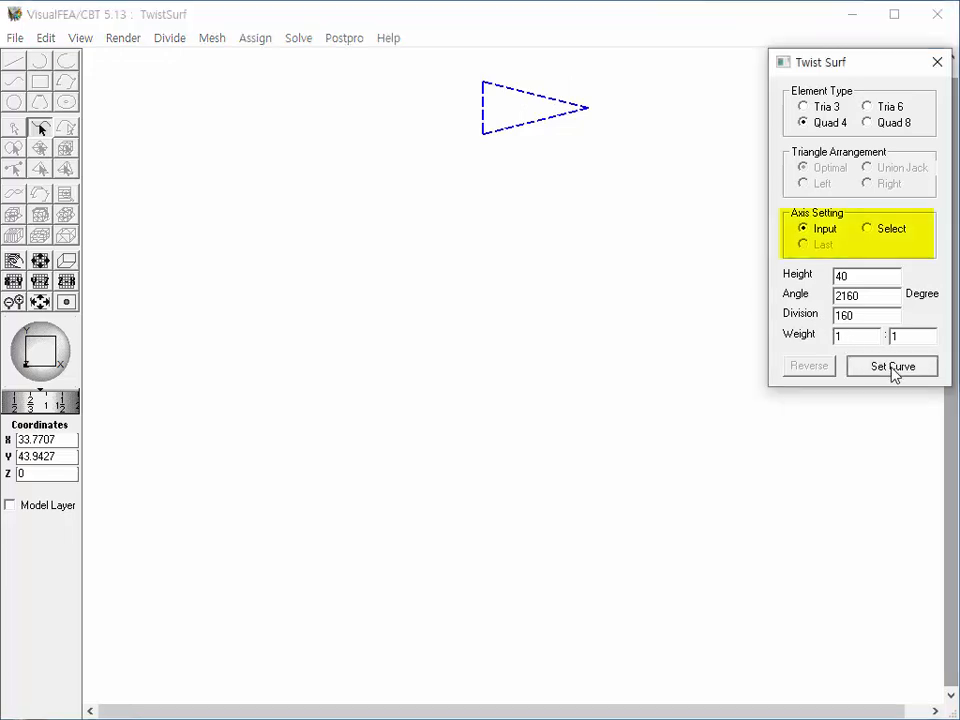
click(891, 366)
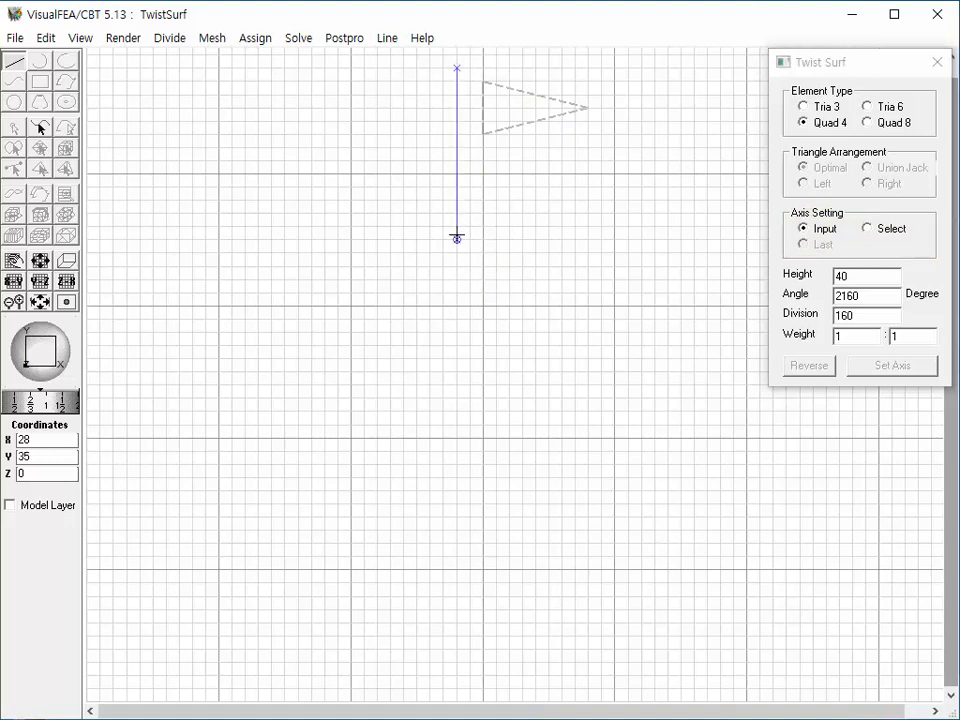
click(889, 365)
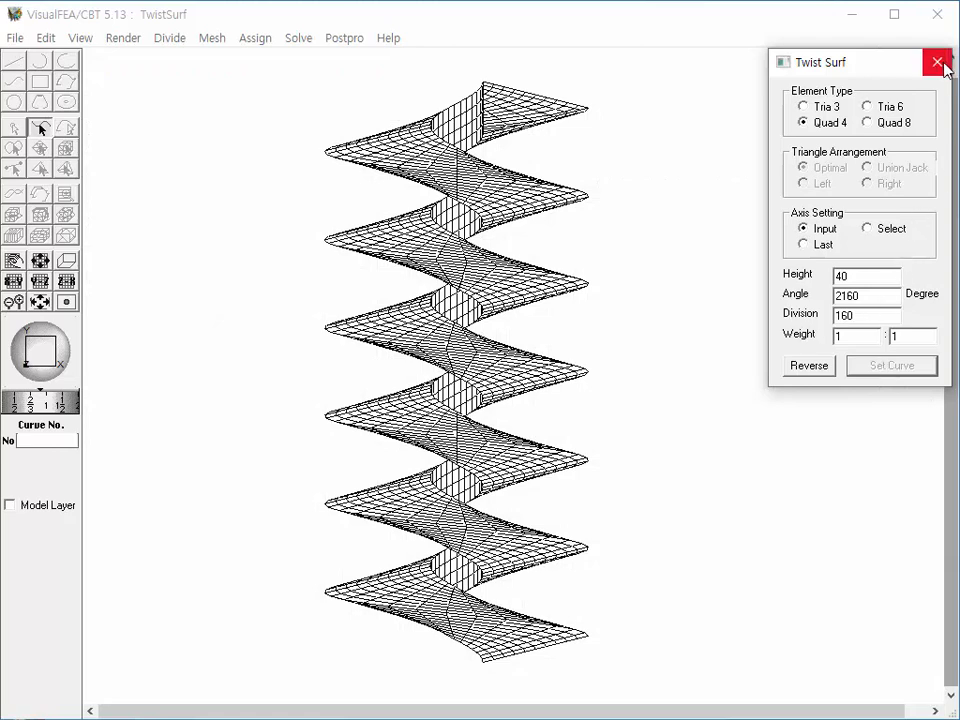
Close Twist Surf, orbit the helix, and render it as a shaded image.
click(937, 62)
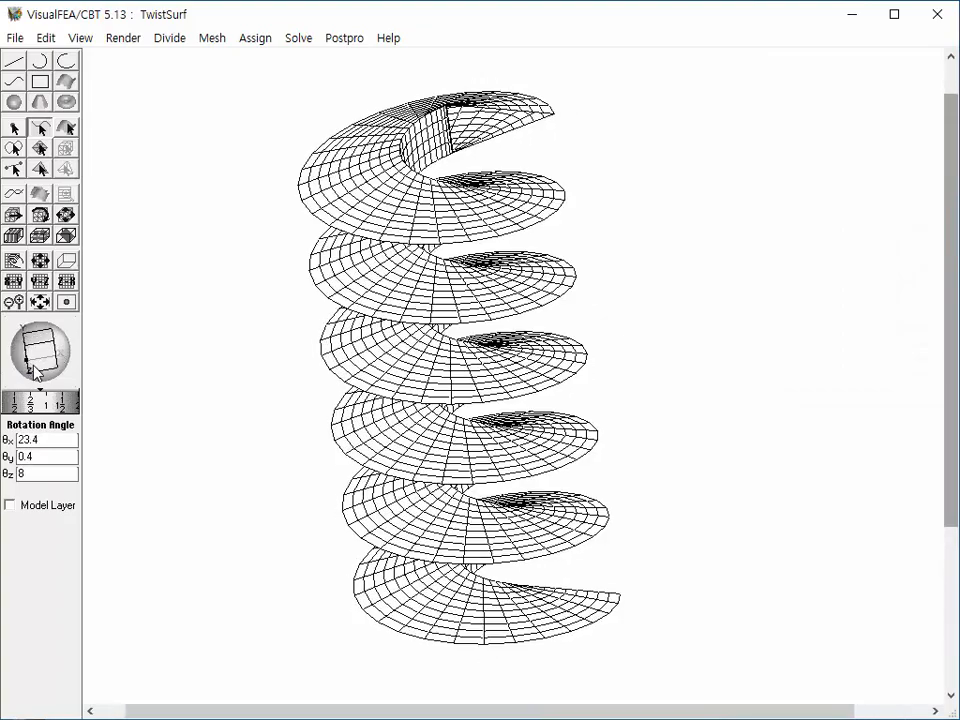
drag(38, 345, 48, 375)
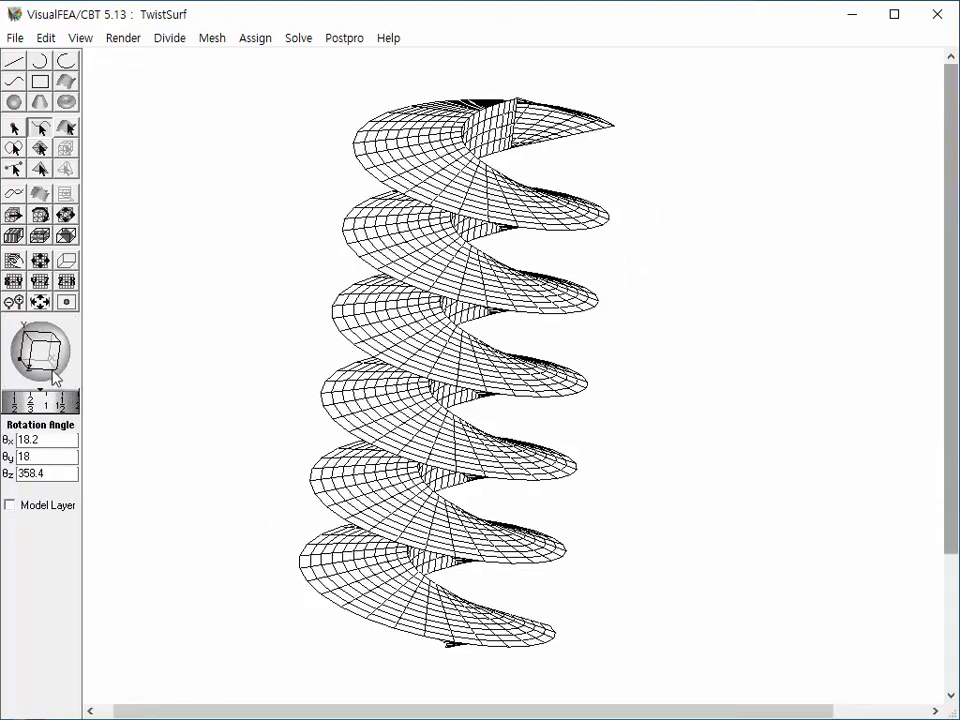
click(123, 38)
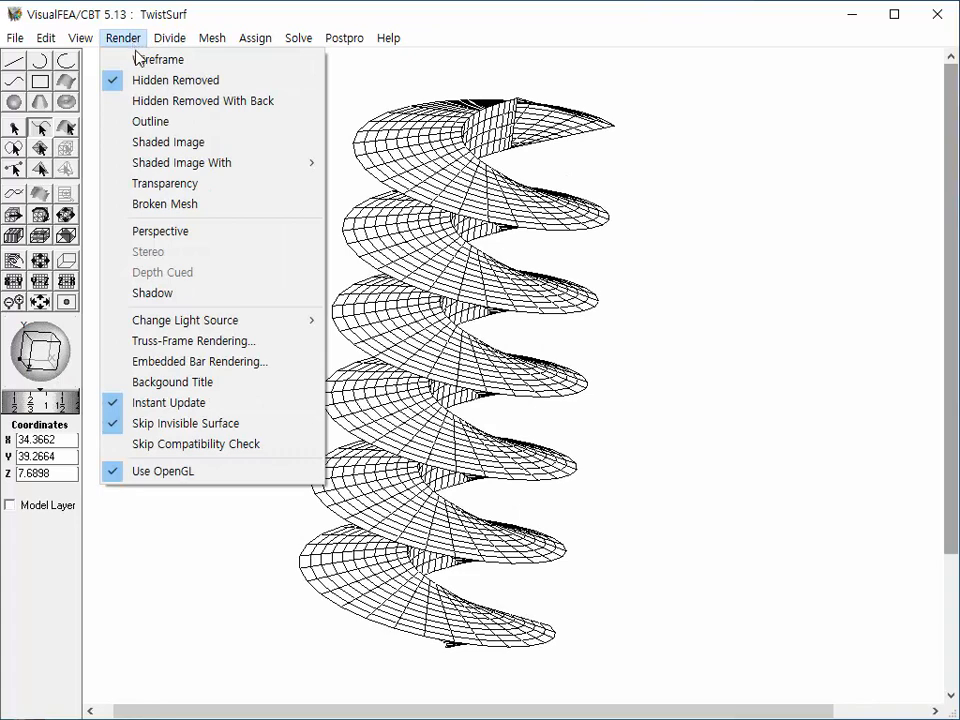
mouse_move(168, 142)
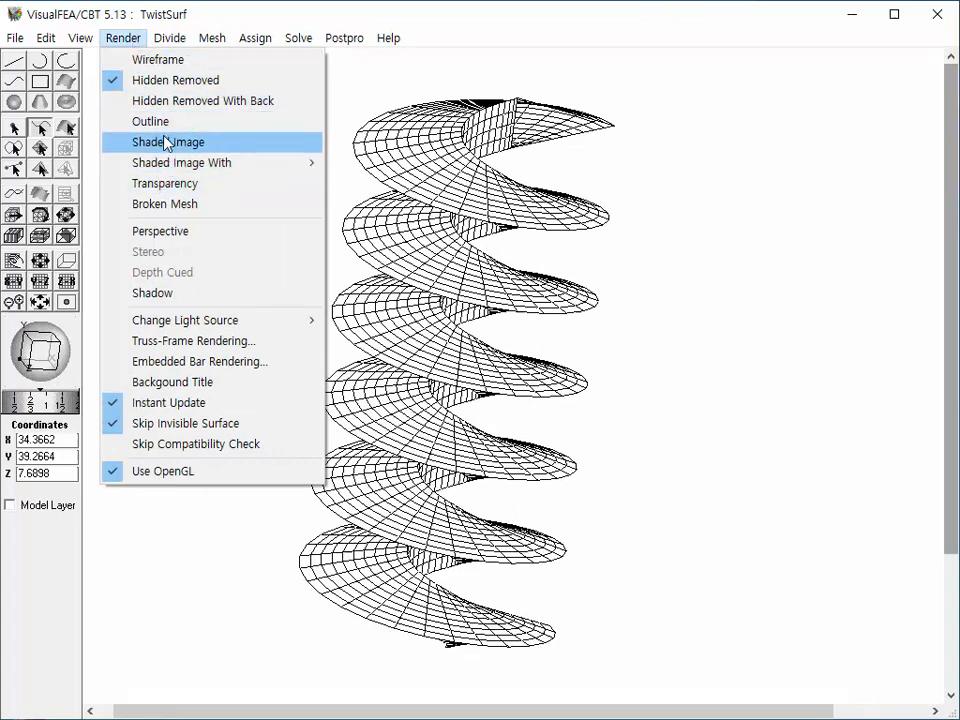
click(167, 141)
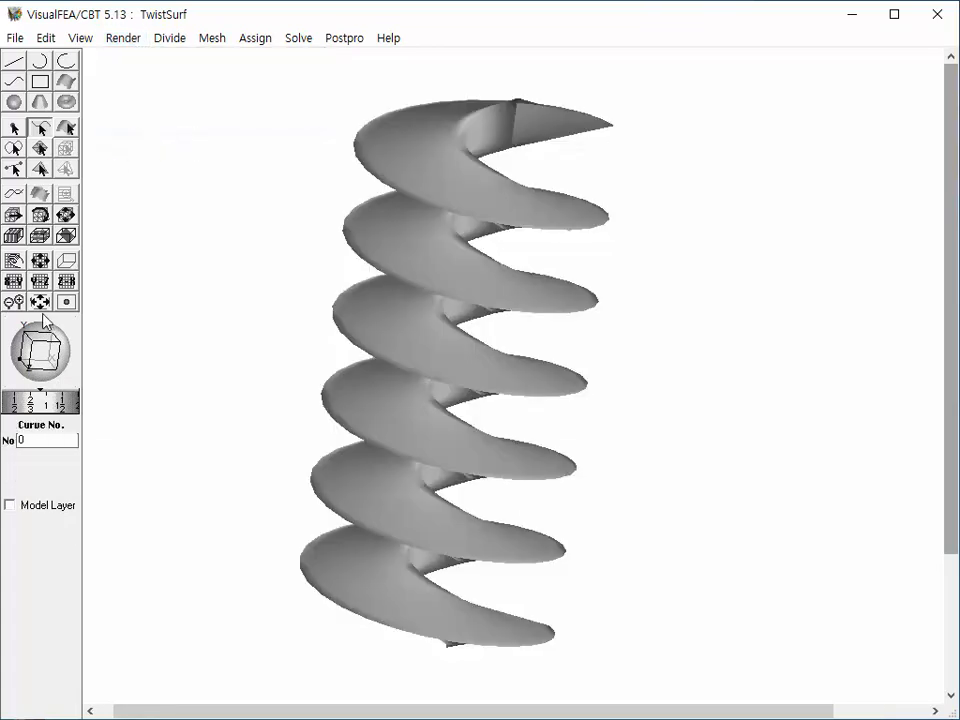